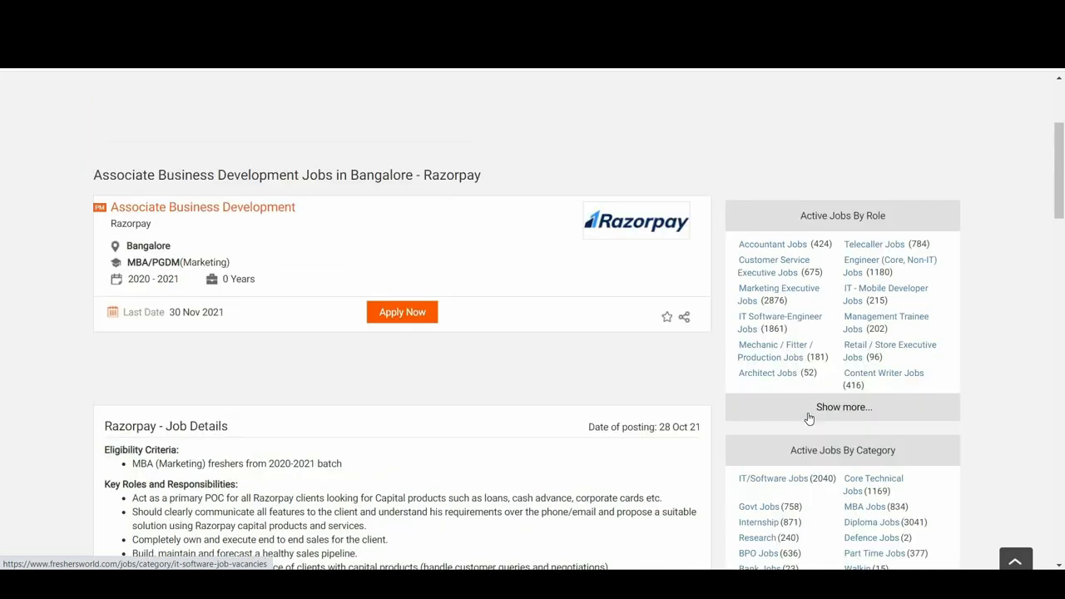
scroll(down, 3)
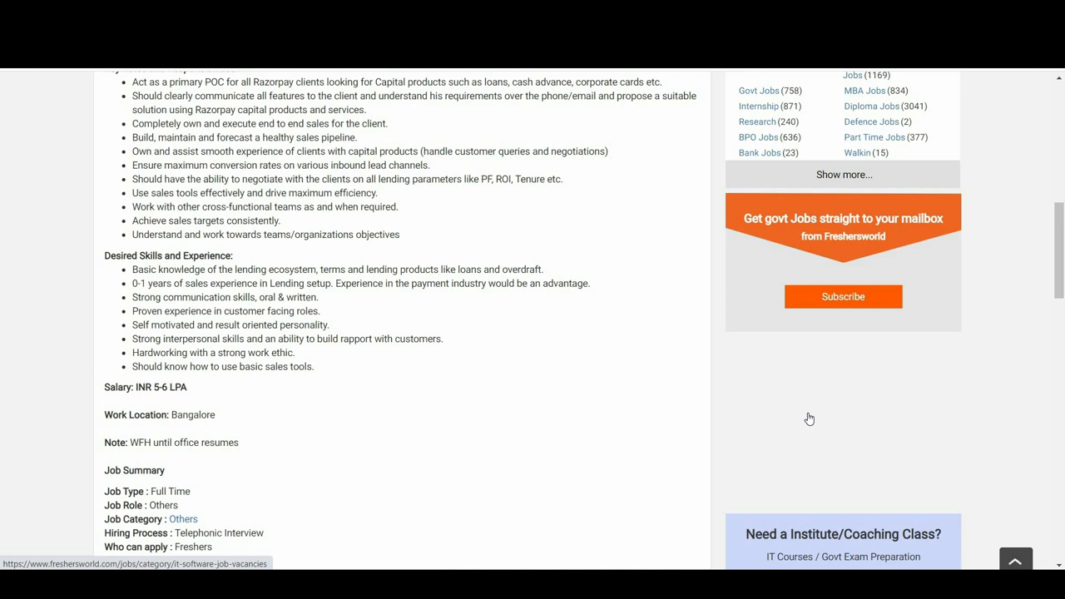
mouse_move(830, 406)
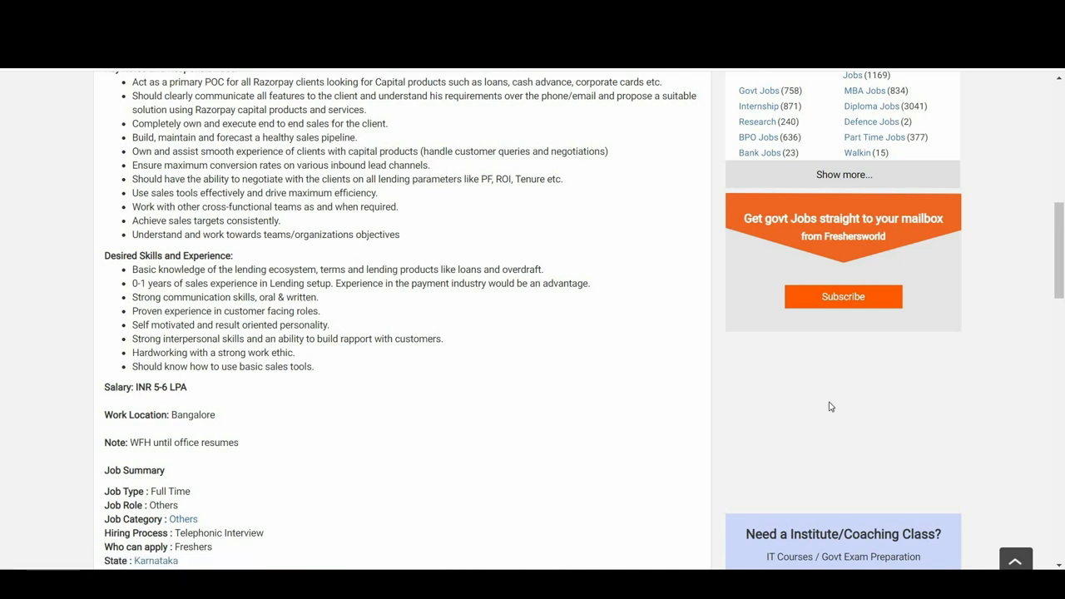